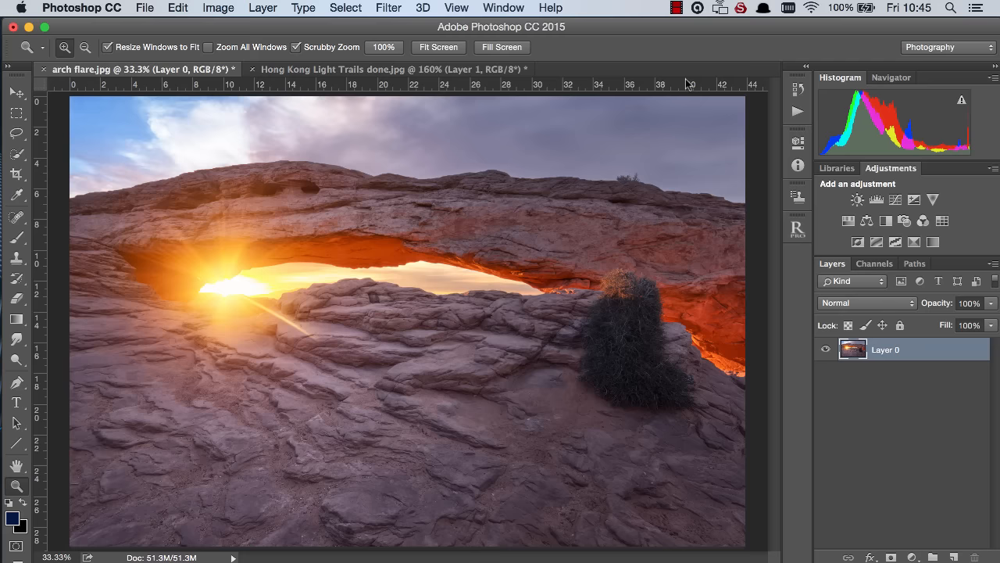
mouse_move(673, 172)
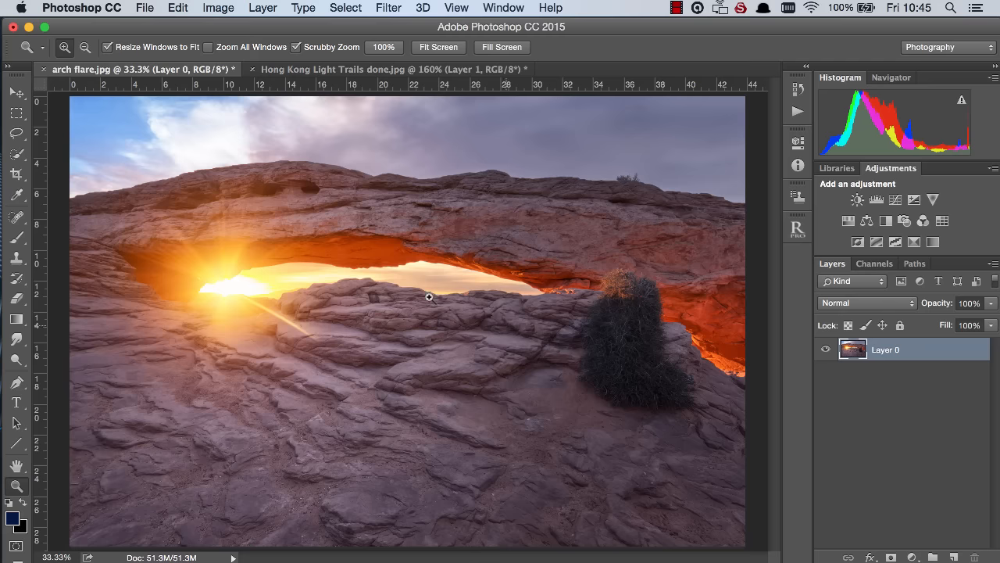
Add a Warming Filter (81) Photo Filter to the Mesa Arch photo at about 65% density.
click(904, 220)
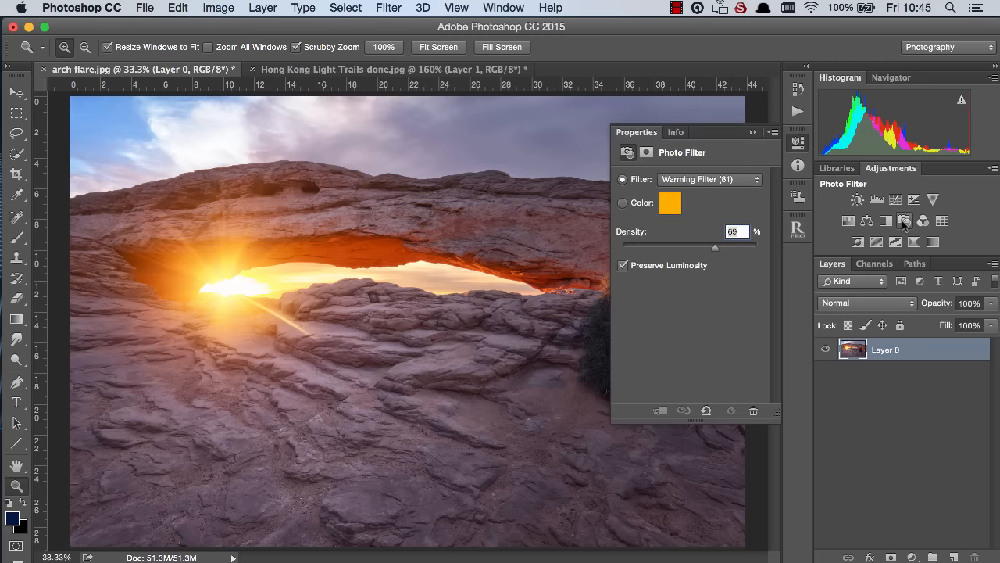
click(710, 179)
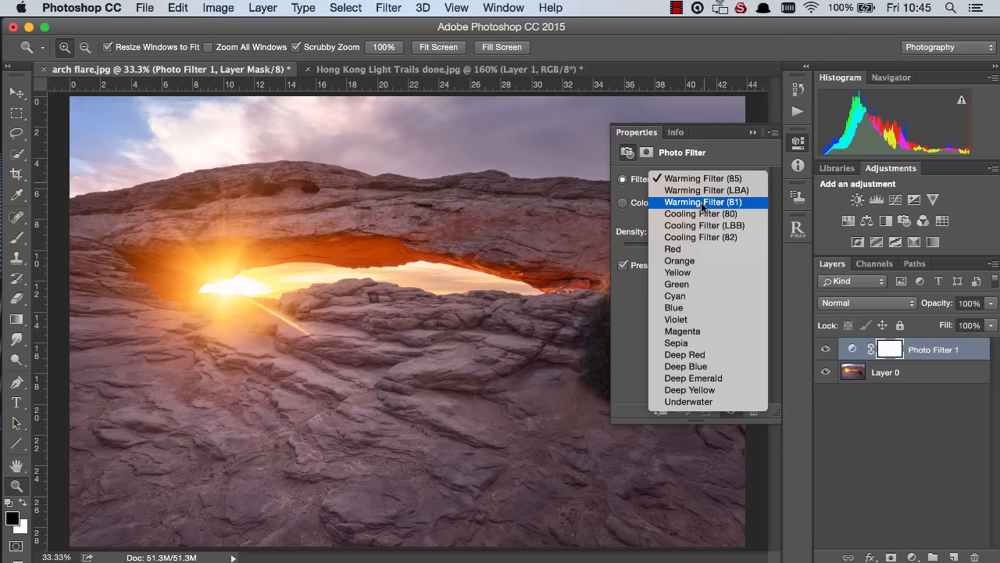
click(705, 202)
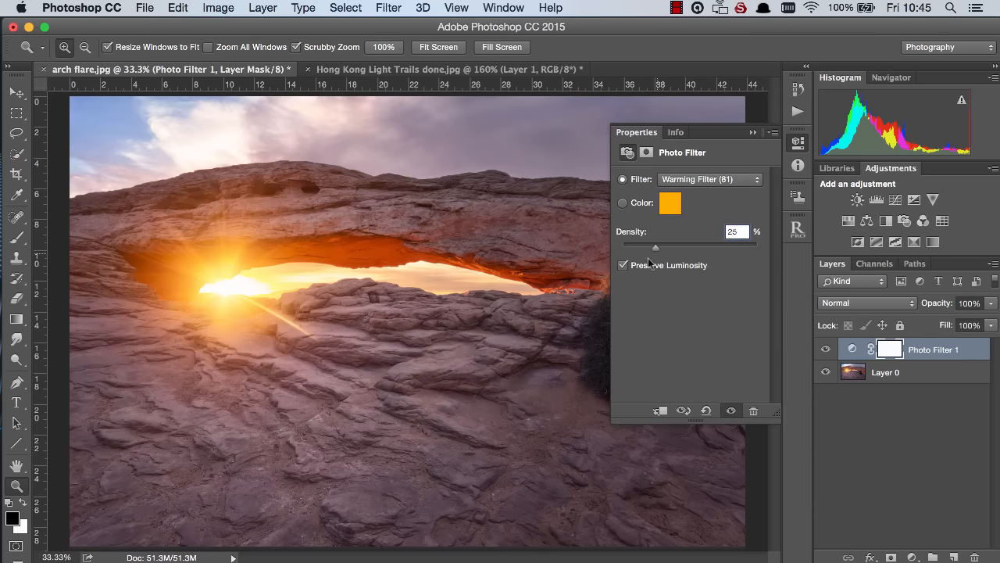
drag(655, 248, 709, 247)
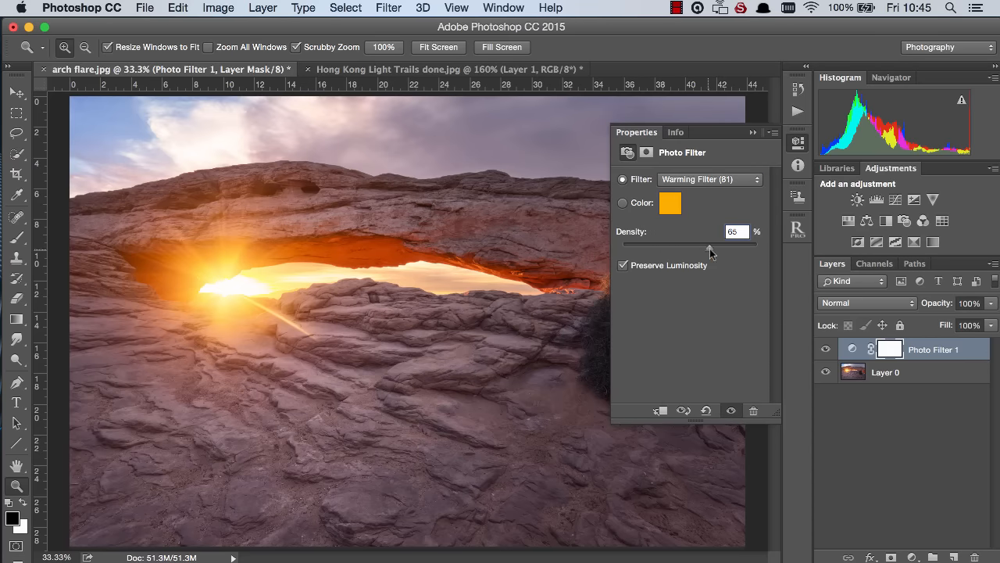
drag(710, 251, 704, 250)
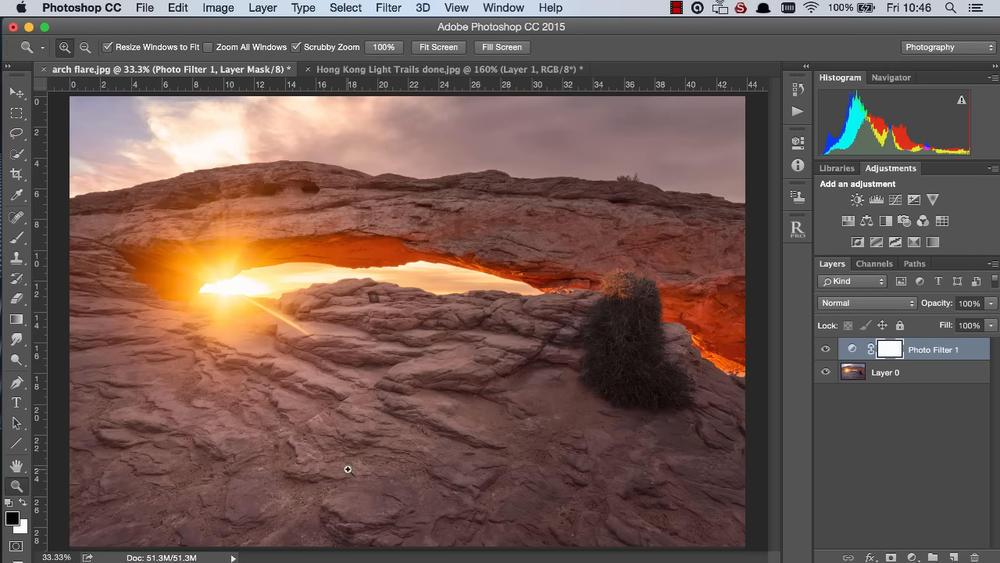
mouse_move(286, 349)
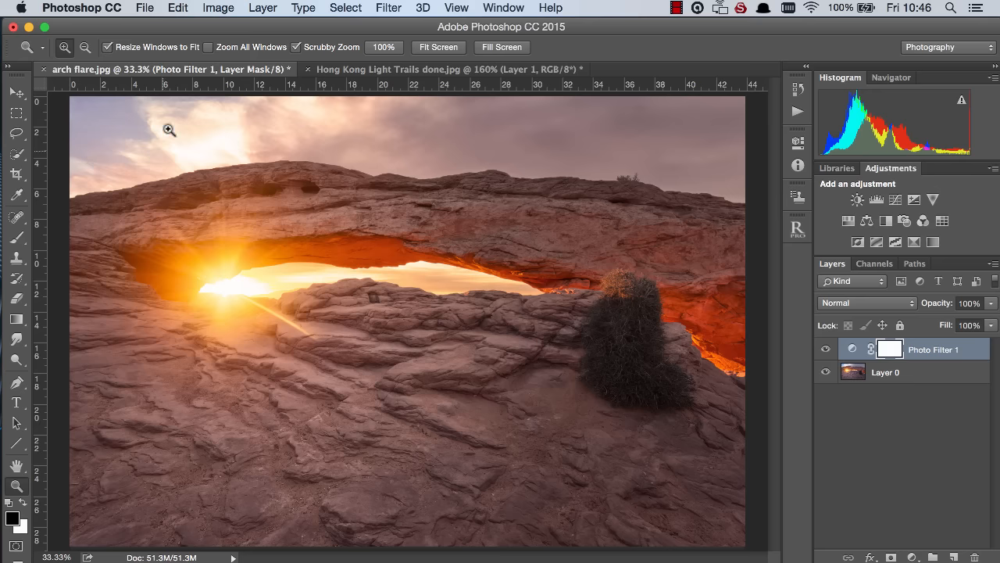
mouse_move(226, 131)
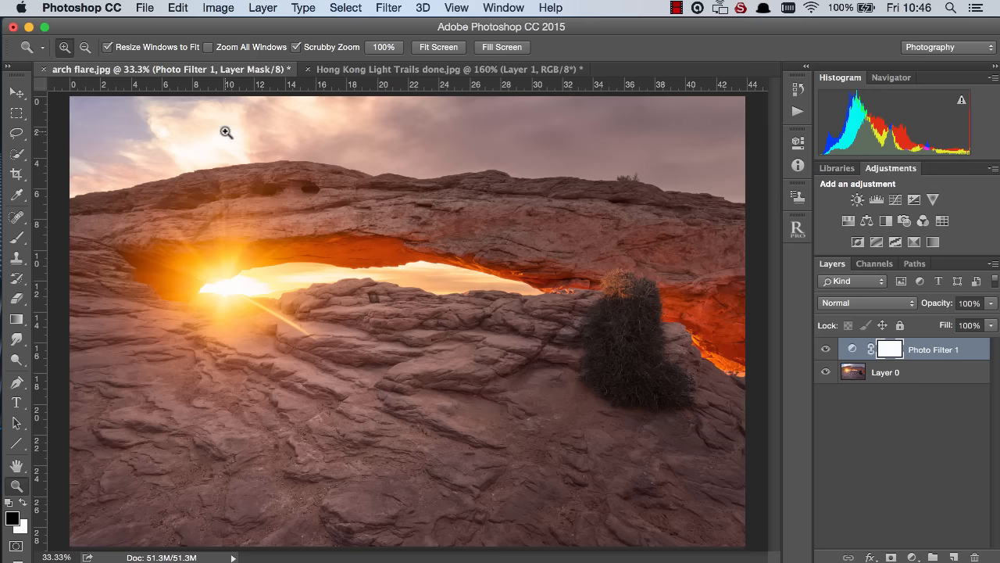
mouse_move(175, 105)
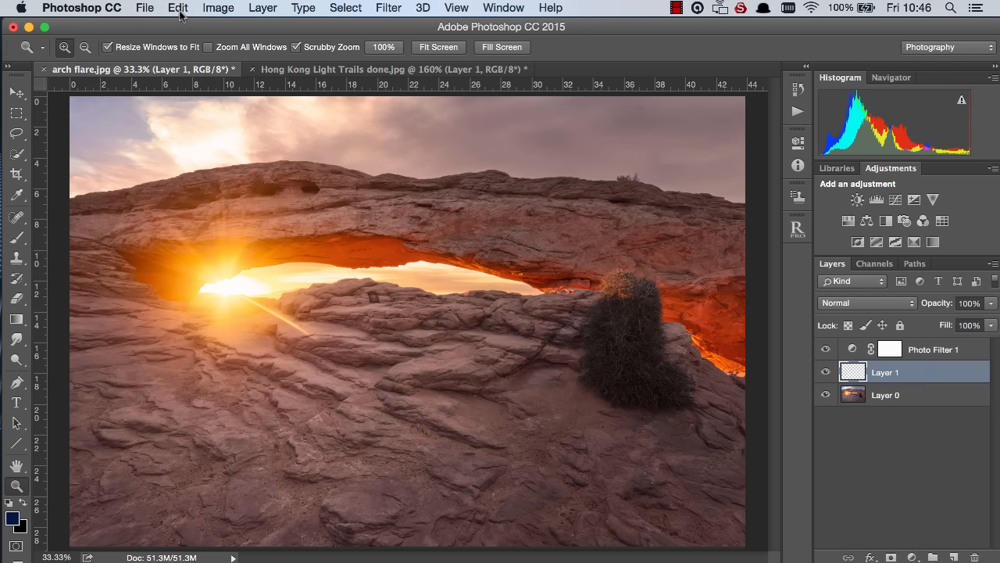
Fill the new Layer 1 below Photo Filter 1 with 50% gray using Edit > Fill.
click(179, 8)
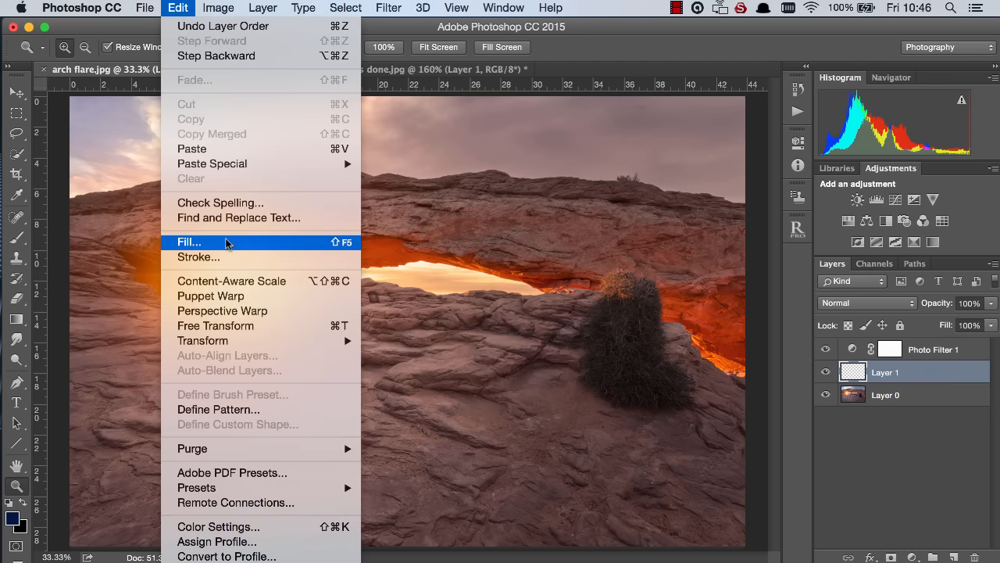
click(188, 241)
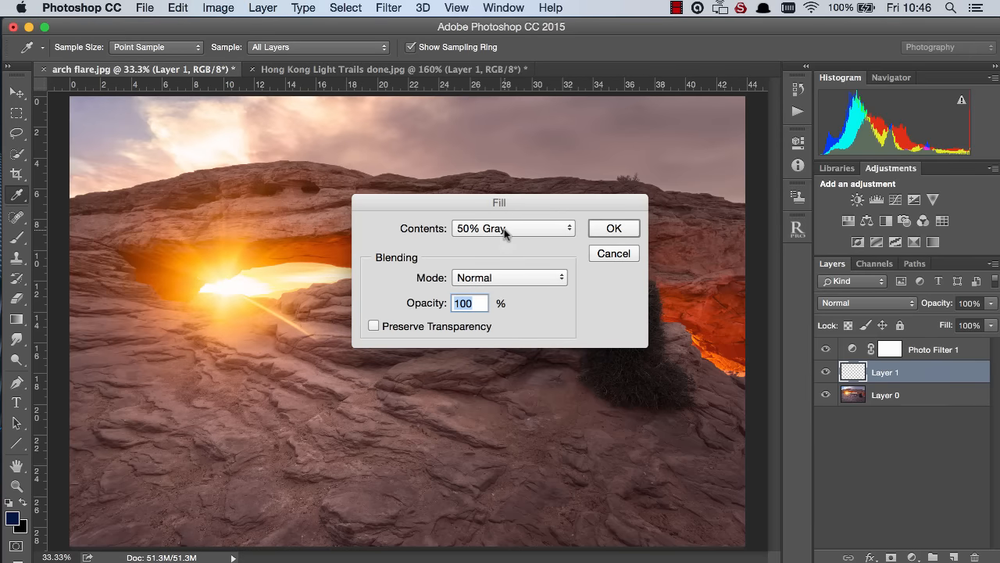
mouse_move(560, 252)
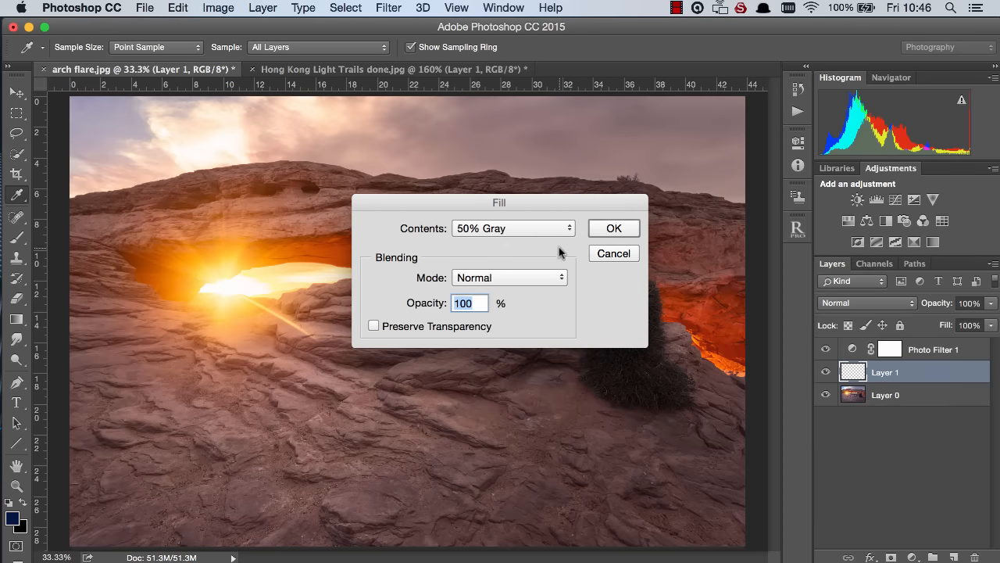
click(614, 227)
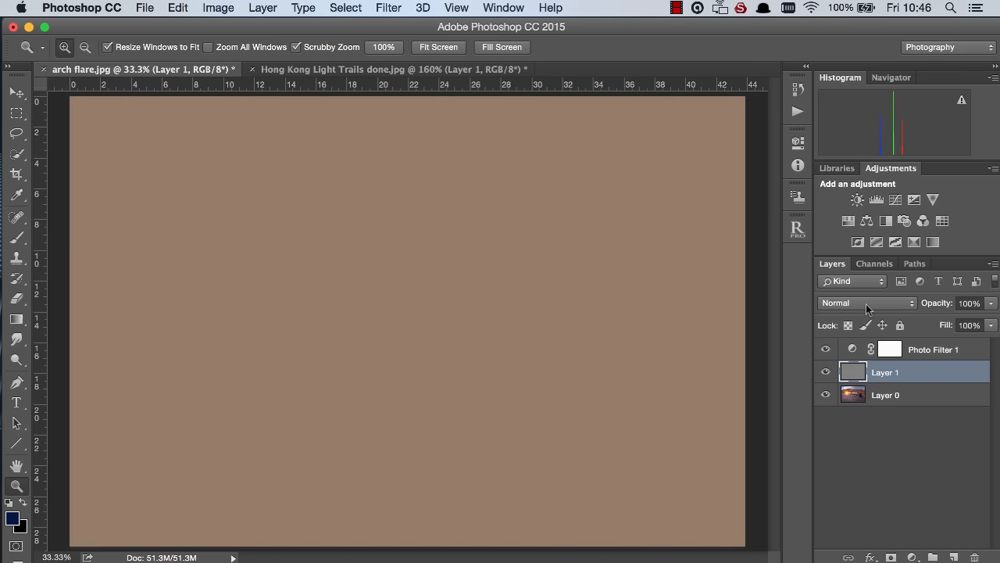
Blend Layer 1 as Soft Light and clip Photo Filter 1 to it at 76% density.
click(866, 302)
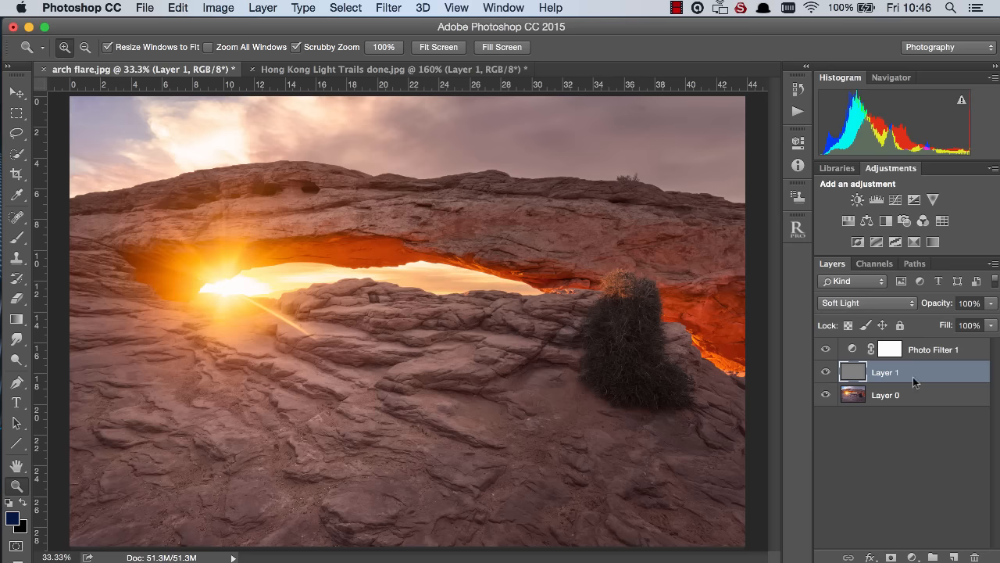
click(934, 348)
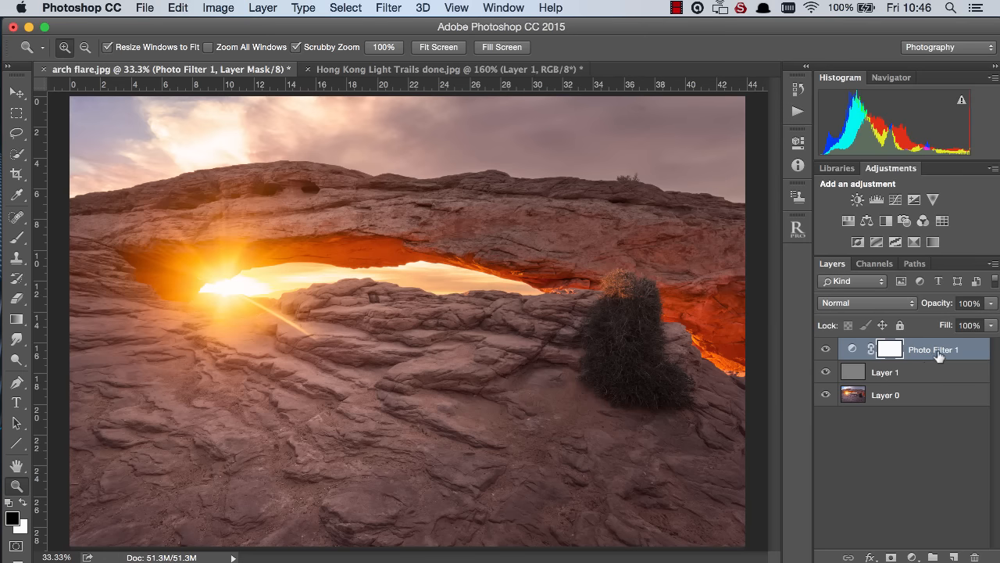
right_click(939, 348)
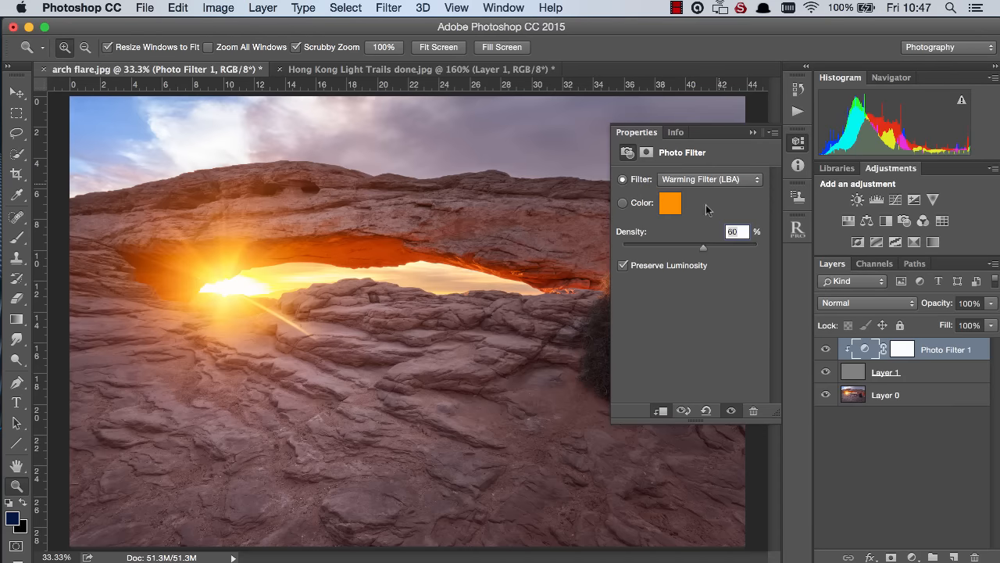
drag(704, 244, 726, 245)
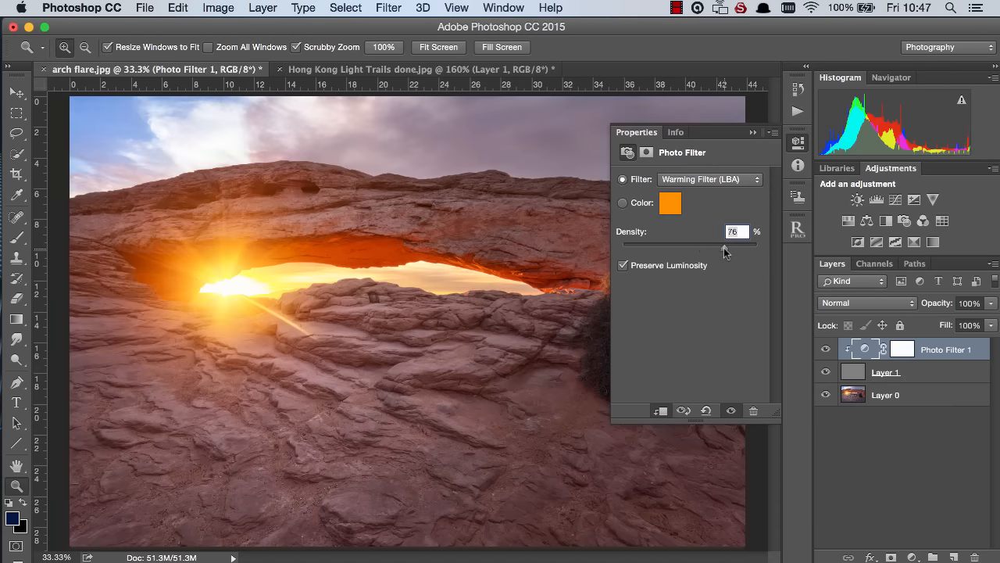
drag(723, 243, 711, 244)
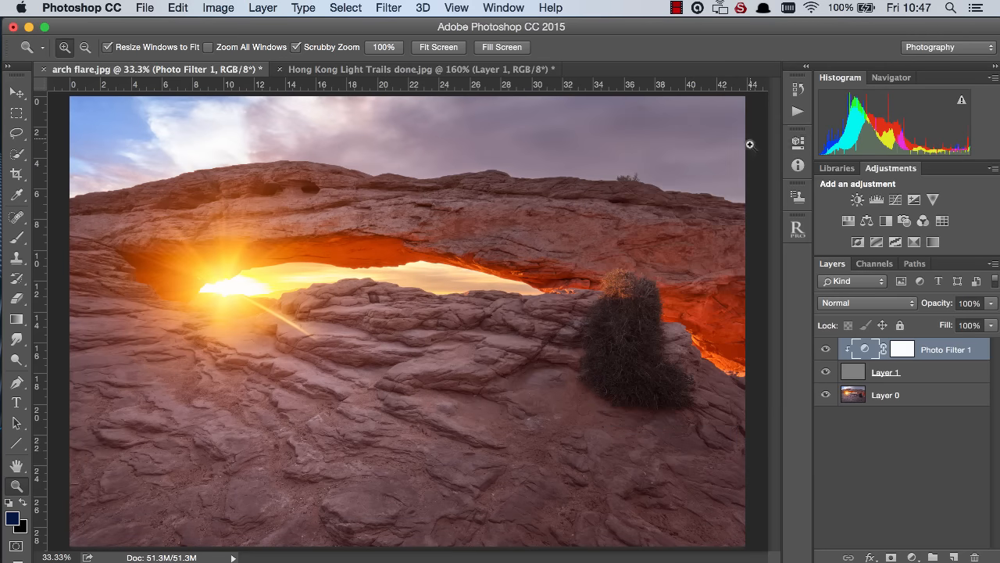
mouse_move(201, 108)
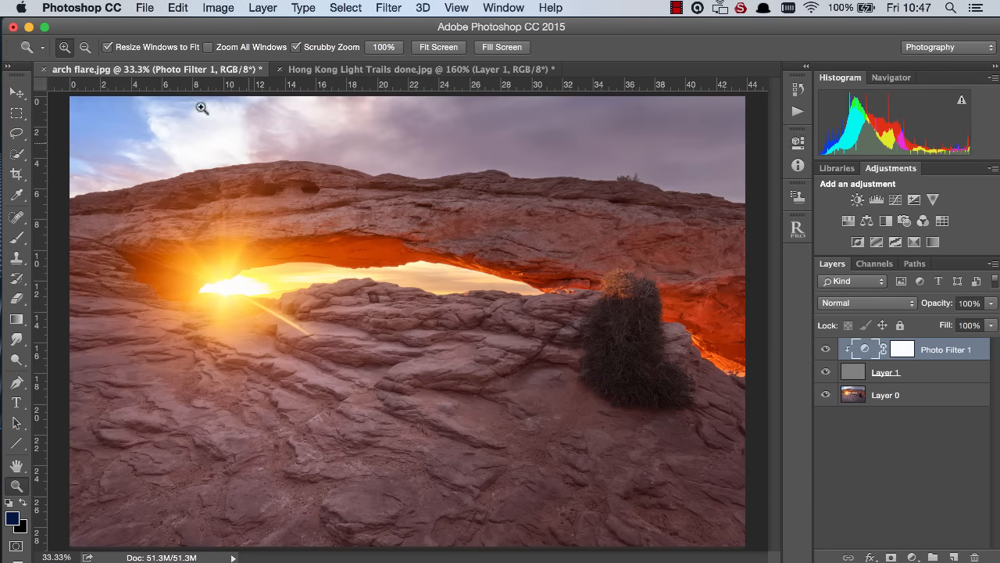
click(825, 348)
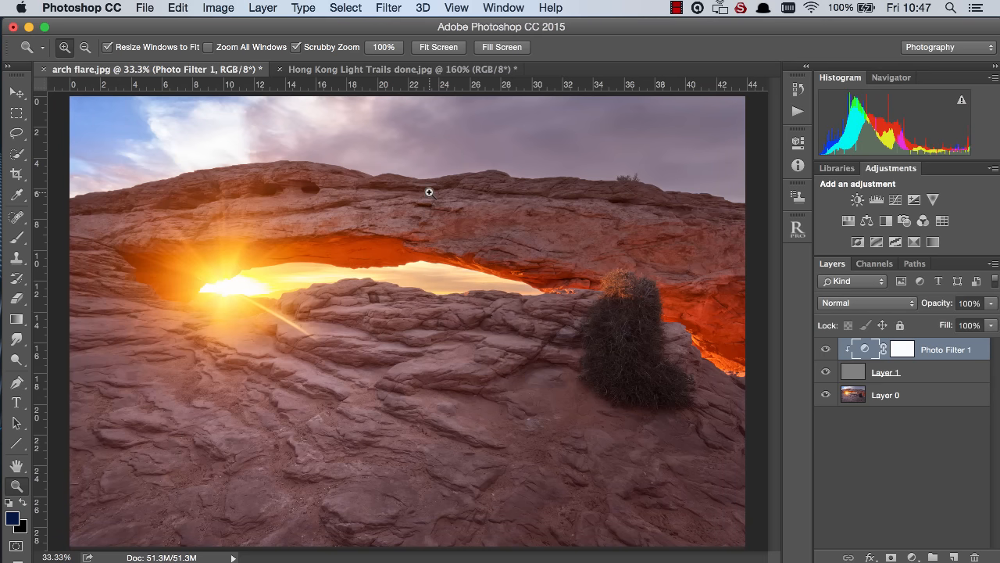
On the Hong Kong photo, add a Soft Light layer filled with 50% gray.
click(382, 69)
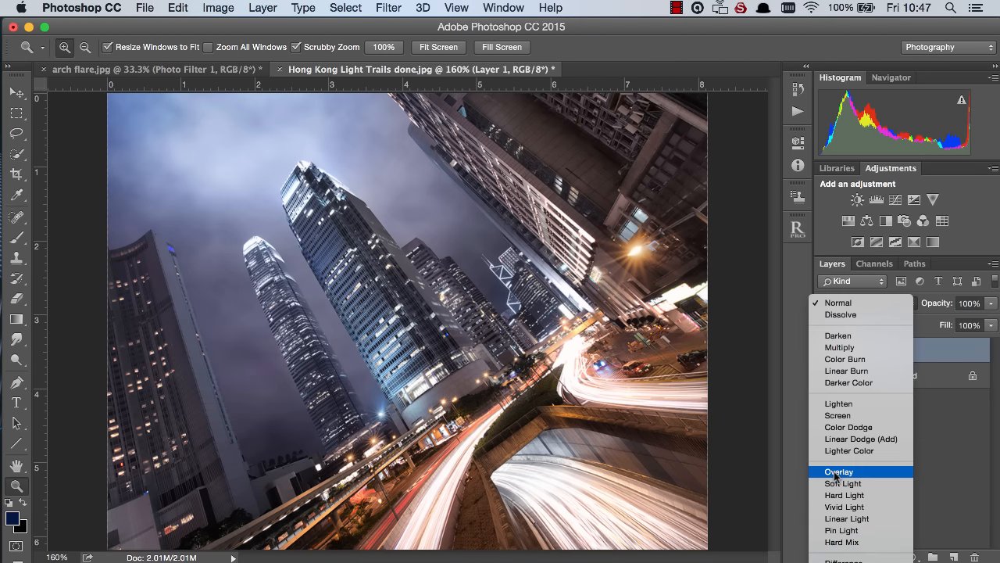
click(843, 483)
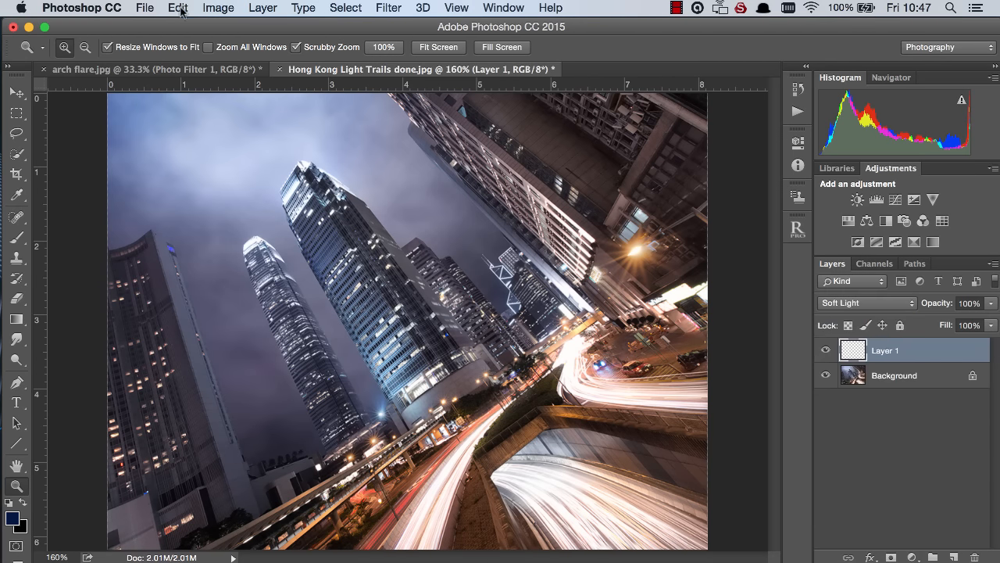
click(178, 9)
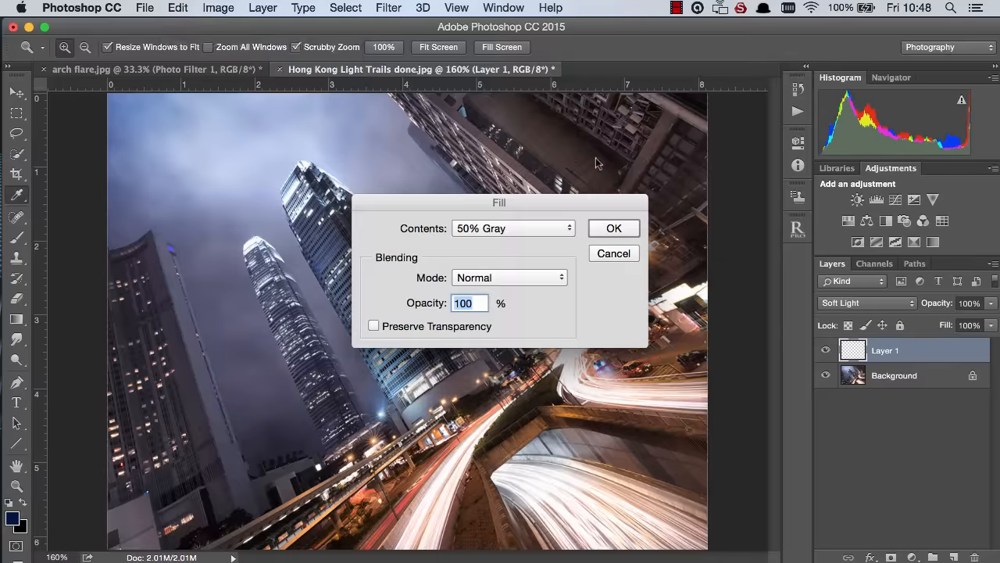
click(614, 228)
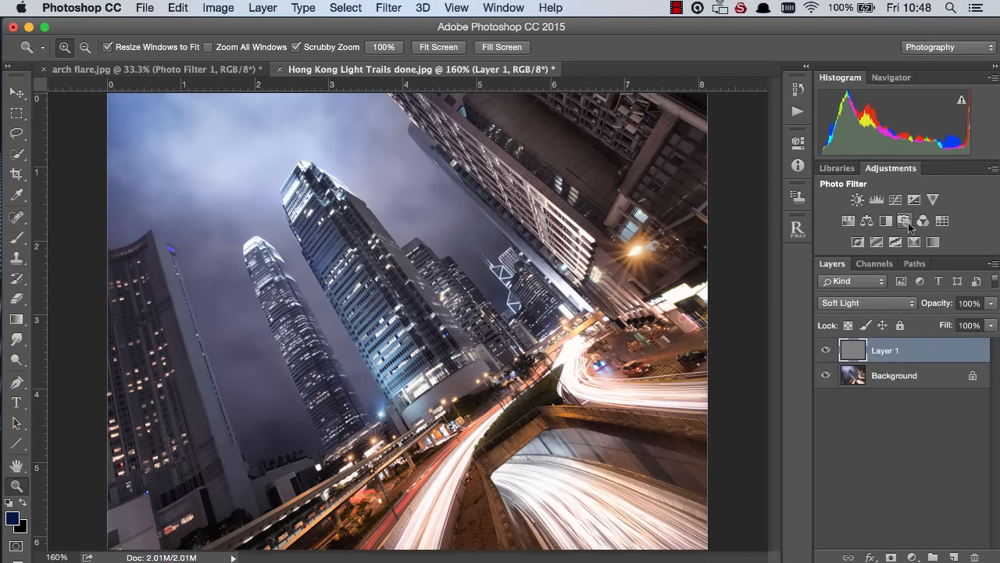
Add a Blue Photo Filter at 73% density and clip it to gray Layer 1.
click(905, 220)
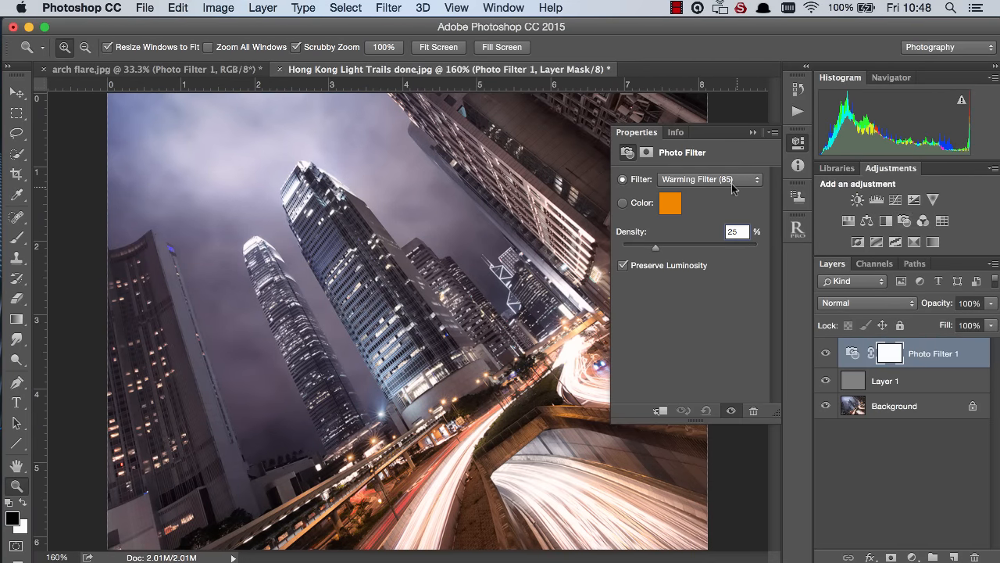
click(710, 179)
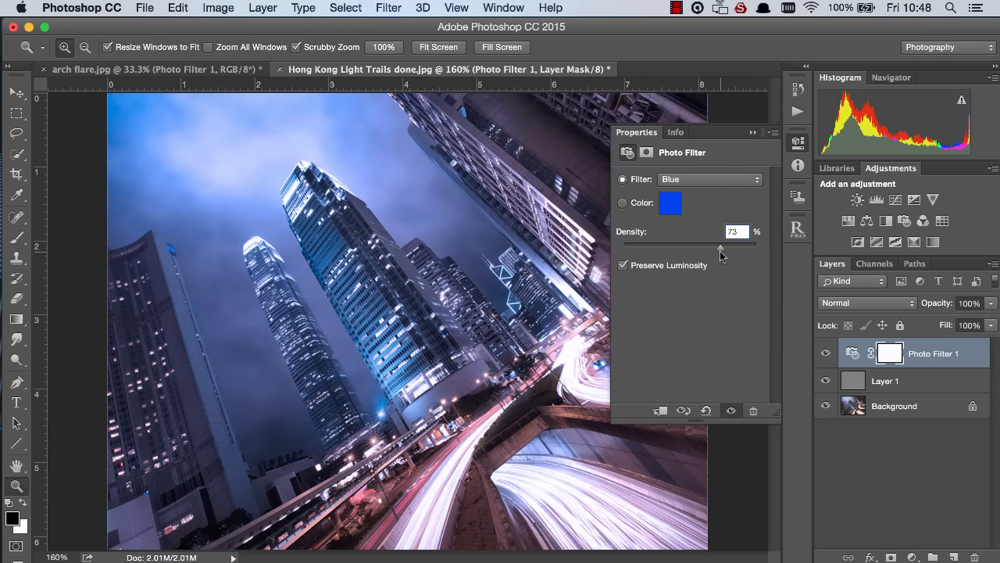
right_click(930, 353)
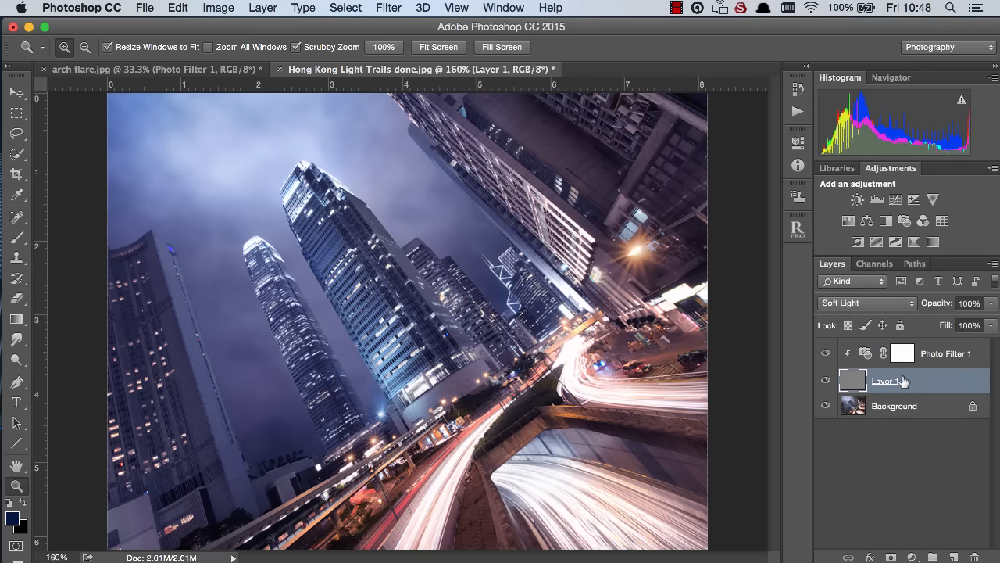
mouse_move(886, 304)
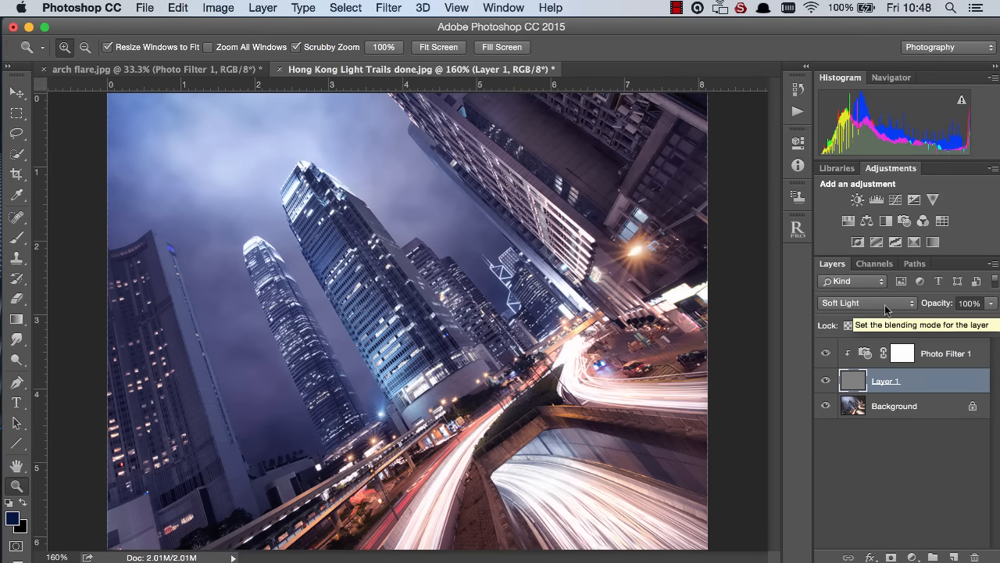
Change Layer 1's blend mode to Hard Light at 63% opacity.
click(865, 302)
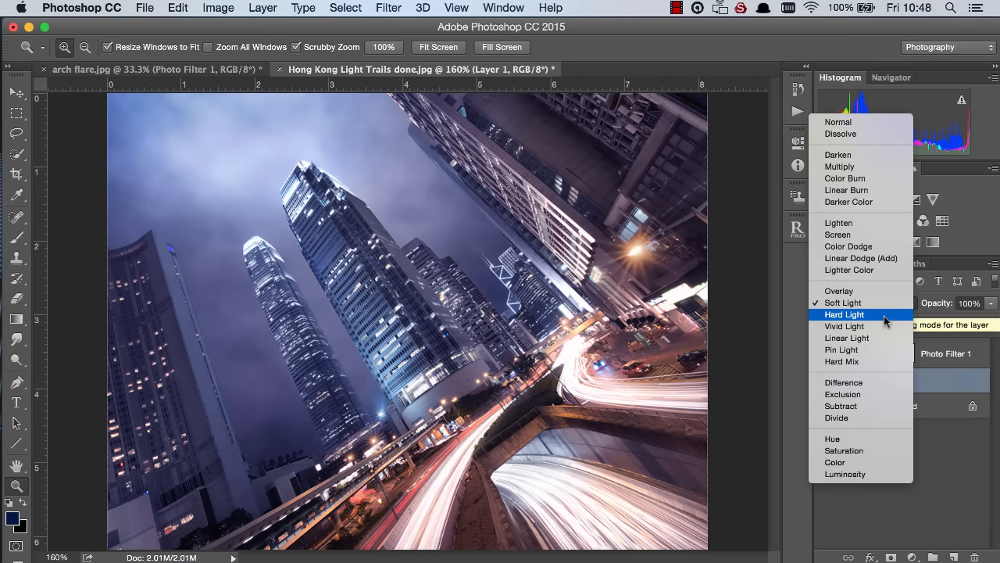
click(843, 314)
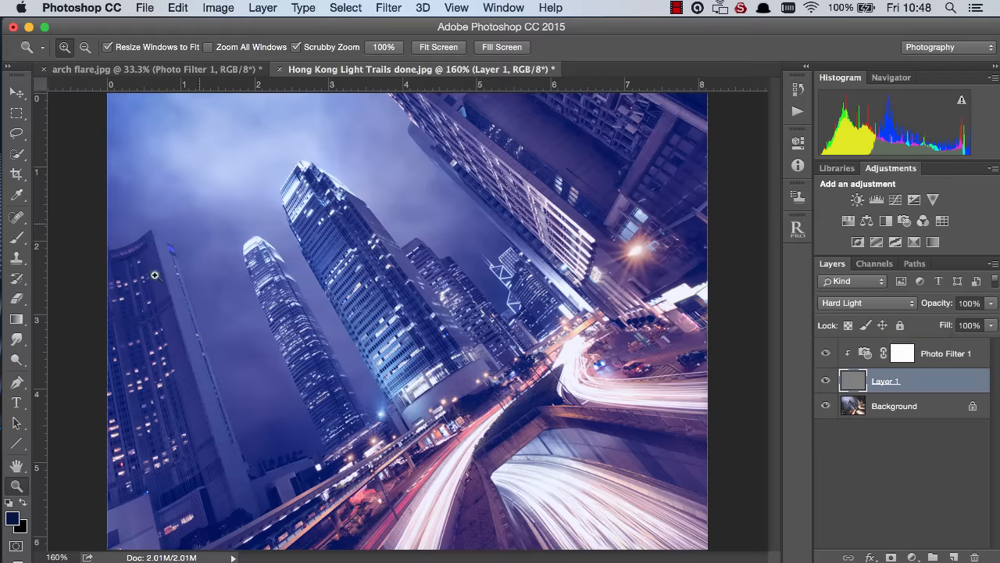
mouse_move(945, 308)
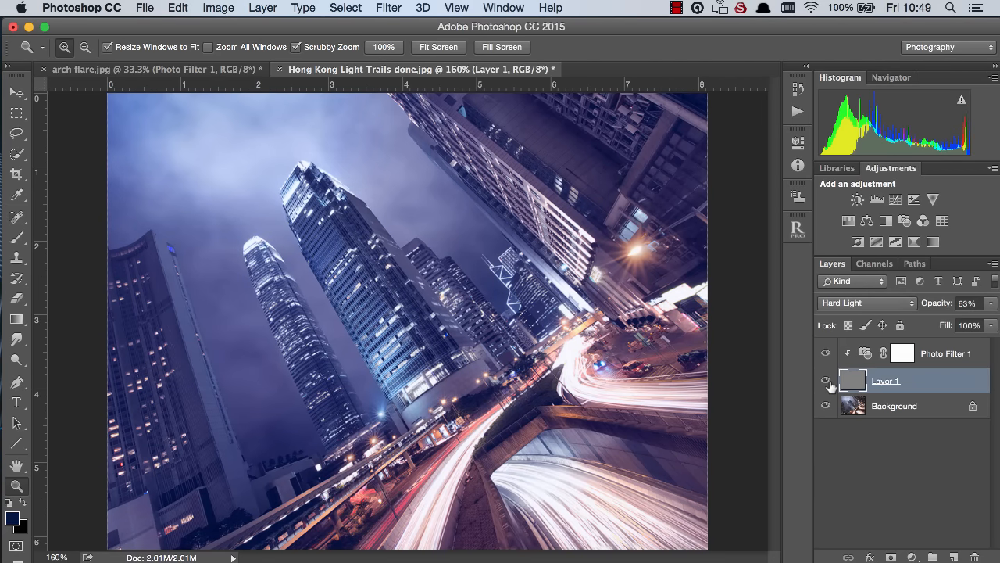
Release and re-clip Photo Filter 1 to compare the tint, then switch to arch flare.jpg.
right_click(945, 353)
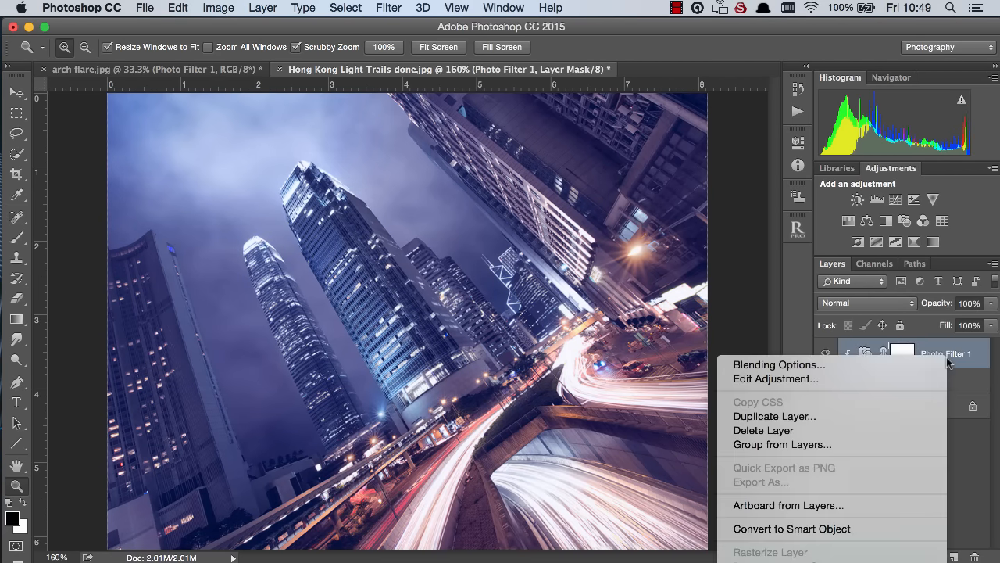
click(826, 353)
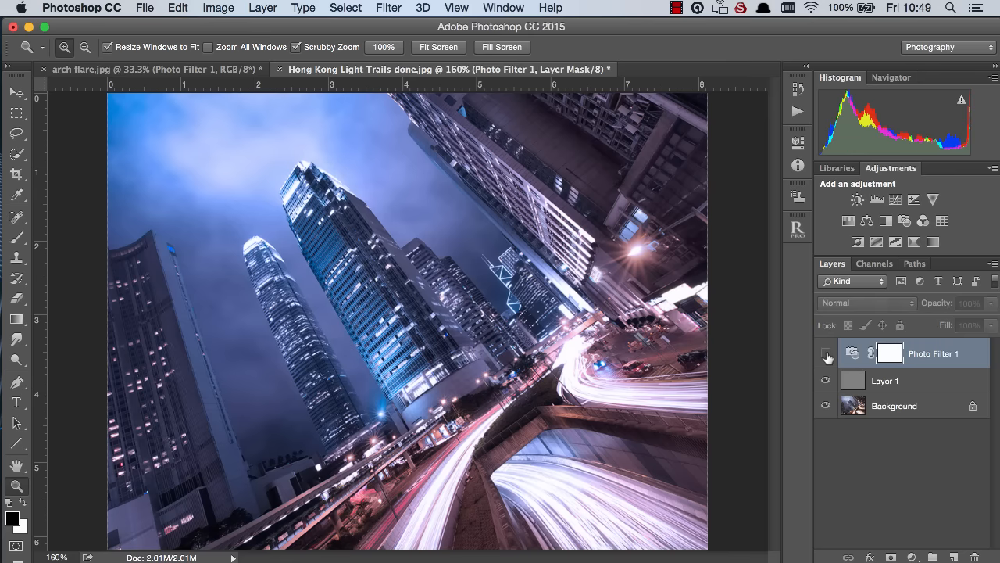
click(825, 381)
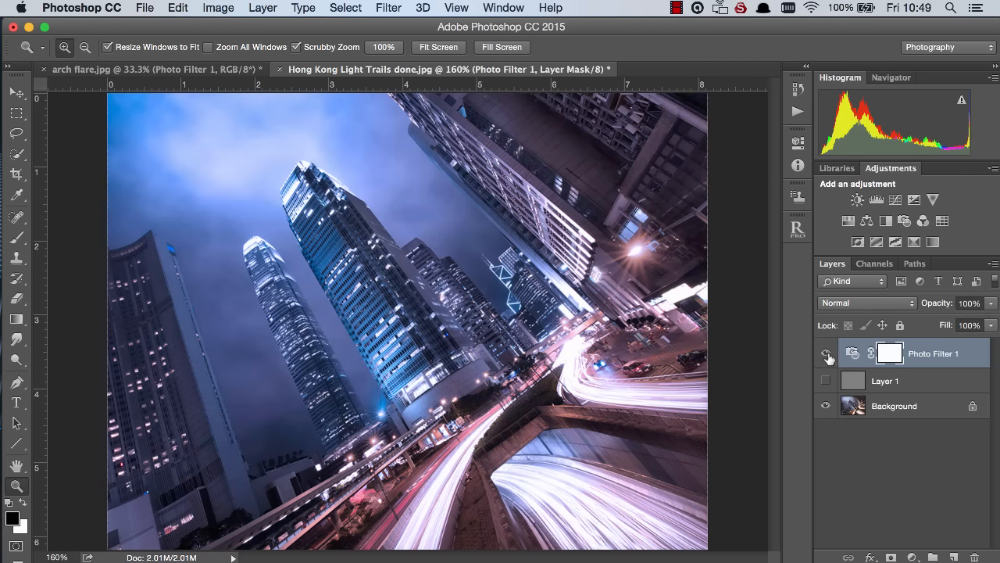
right_click(934, 354)
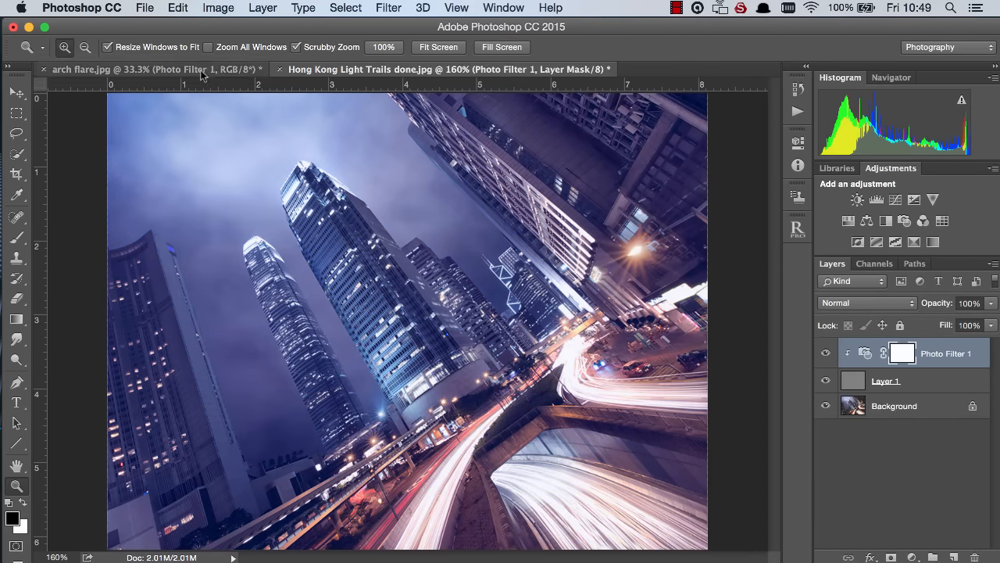
click(101, 68)
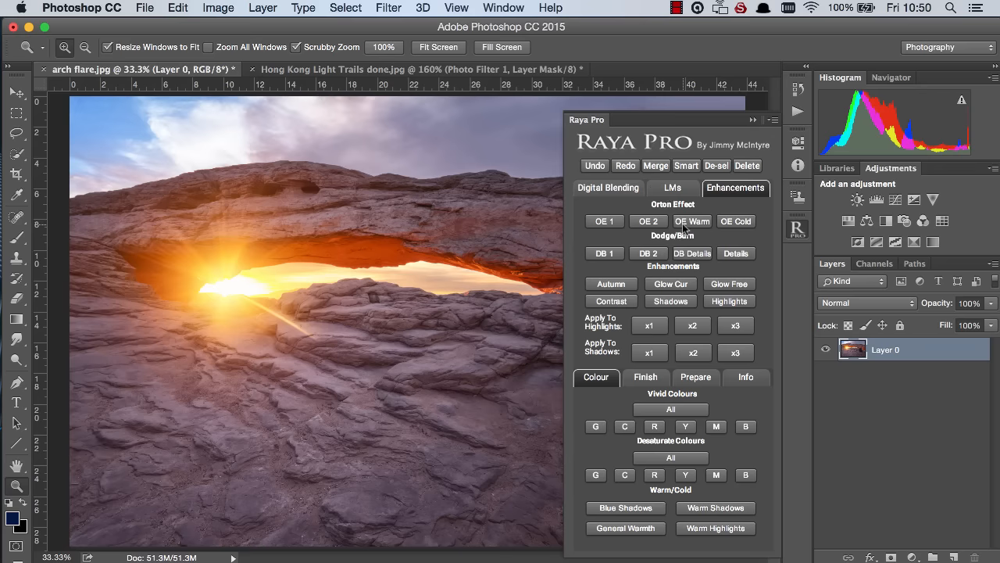
Apply Raya Pro's OE Warm with a Gaussian Blur radius of about 30.
click(692, 221)
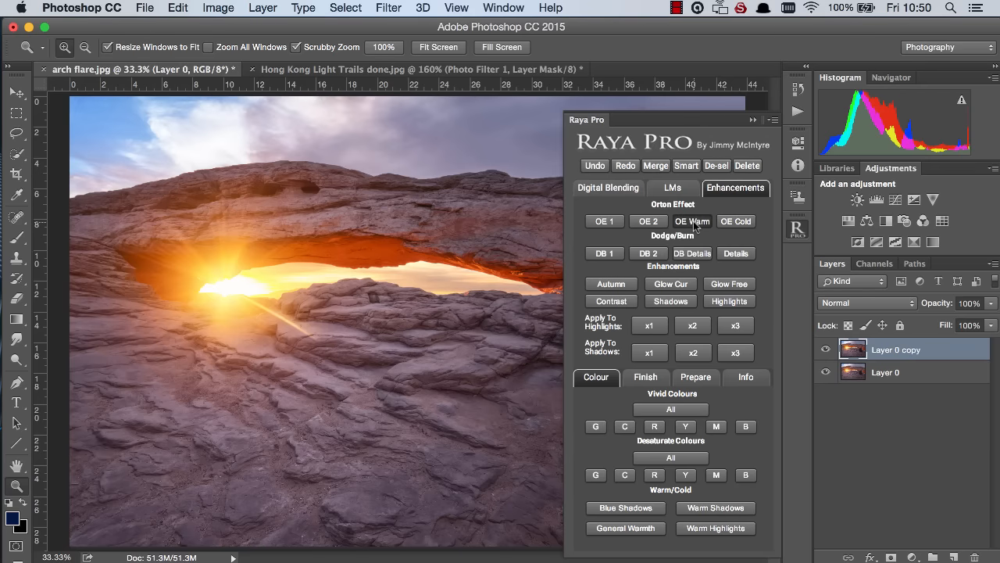
click(692, 221)
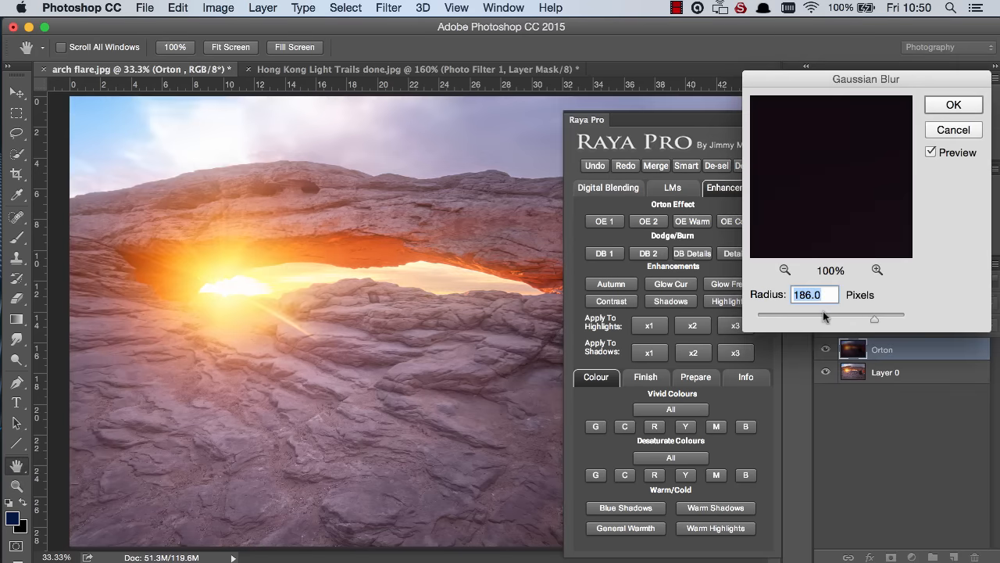
drag(874, 319, 828, 319)
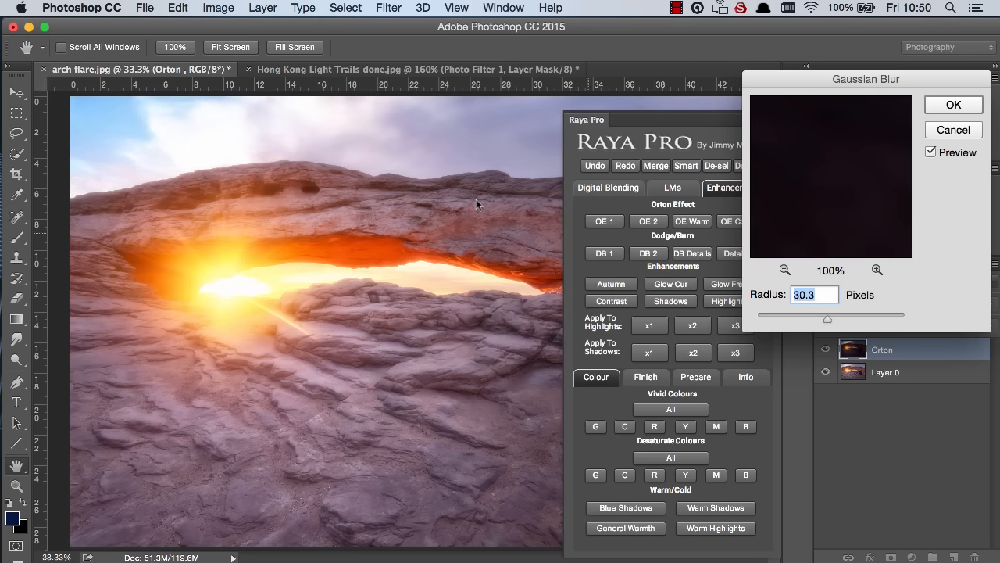
click(953, 103)
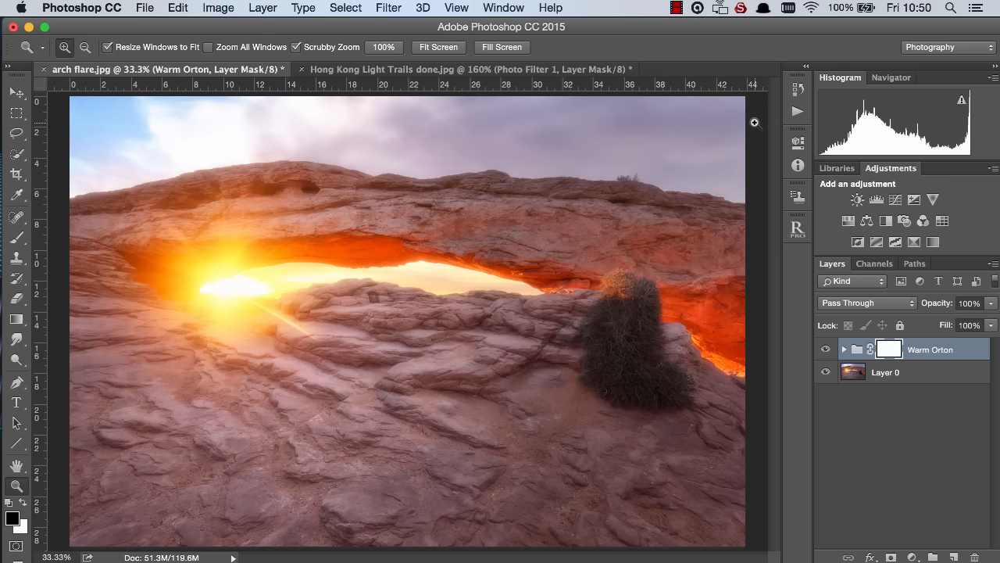
Expand the Warm Orton group and select its Warm layer.
click(843, 348)
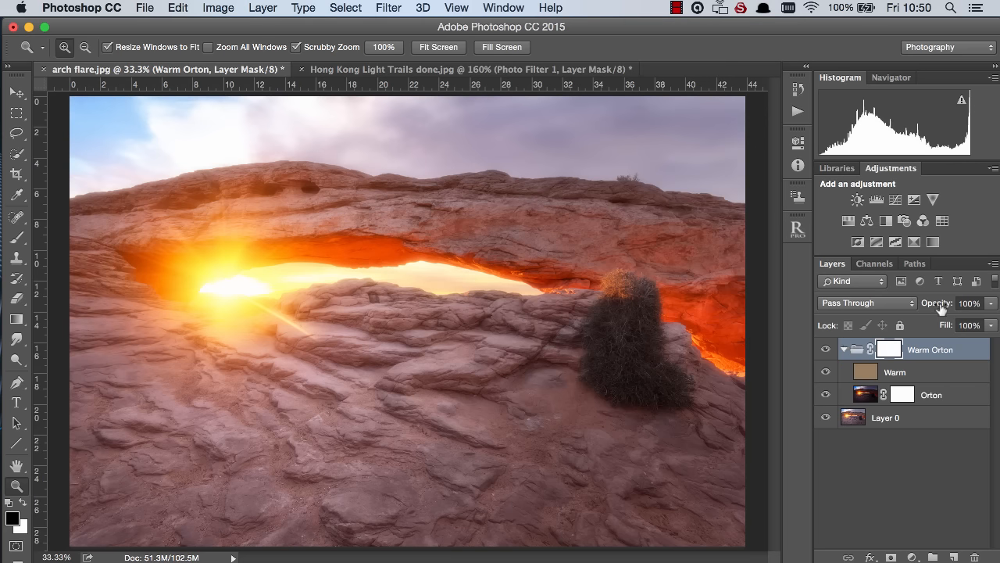
click(895, 372)
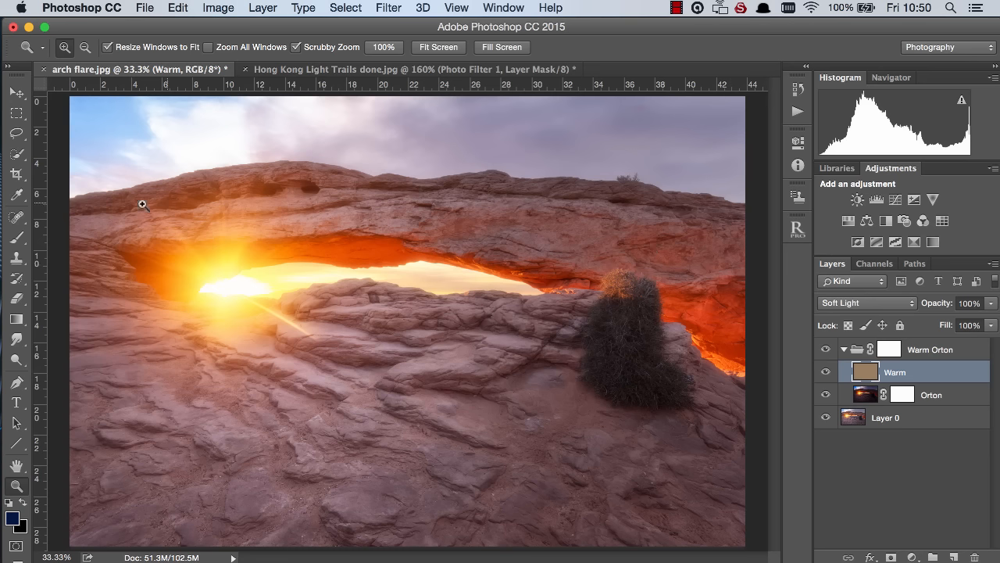
mouse_move(242, 161)
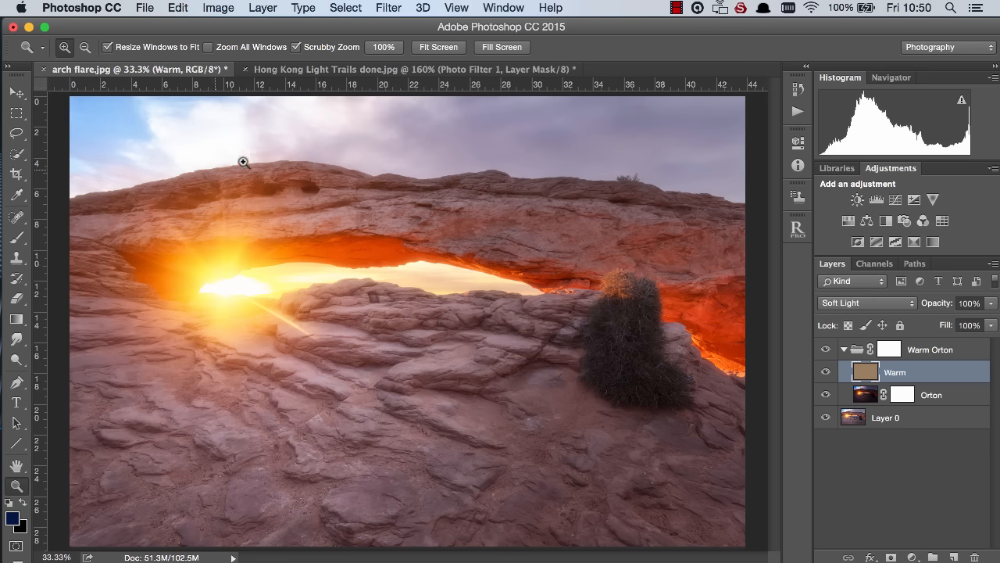
mouse_move(380, 150)
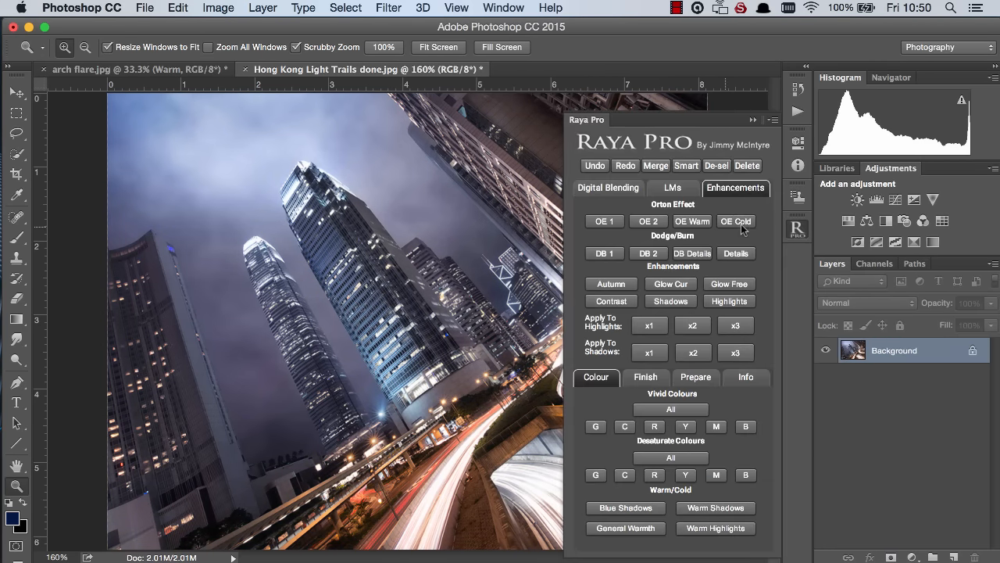
Apply Raya Pro's OE Cold to the cityscape with a 4.5 Gaussian Blur radius.
click(735, 221)
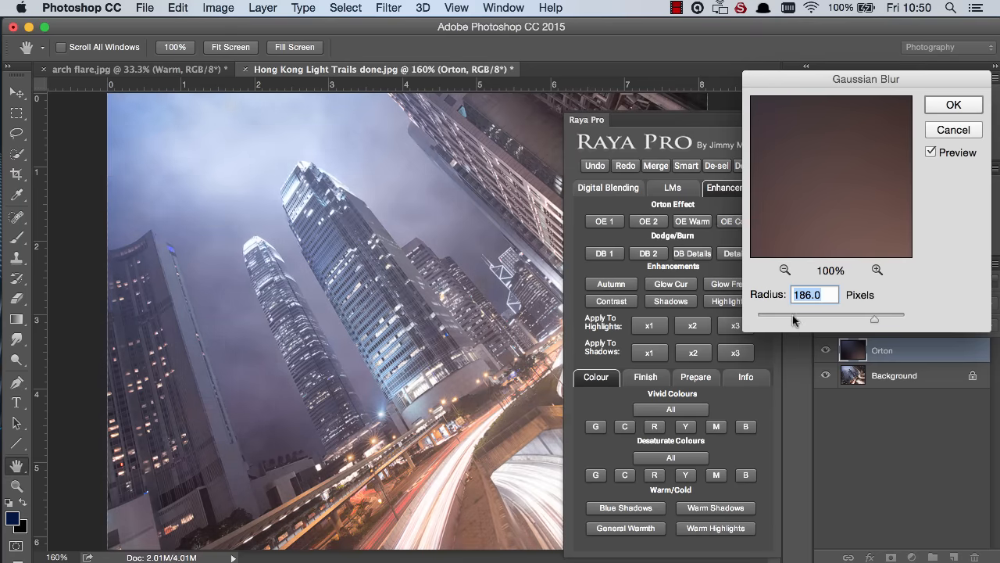
drag(862, 319, 793, 319)
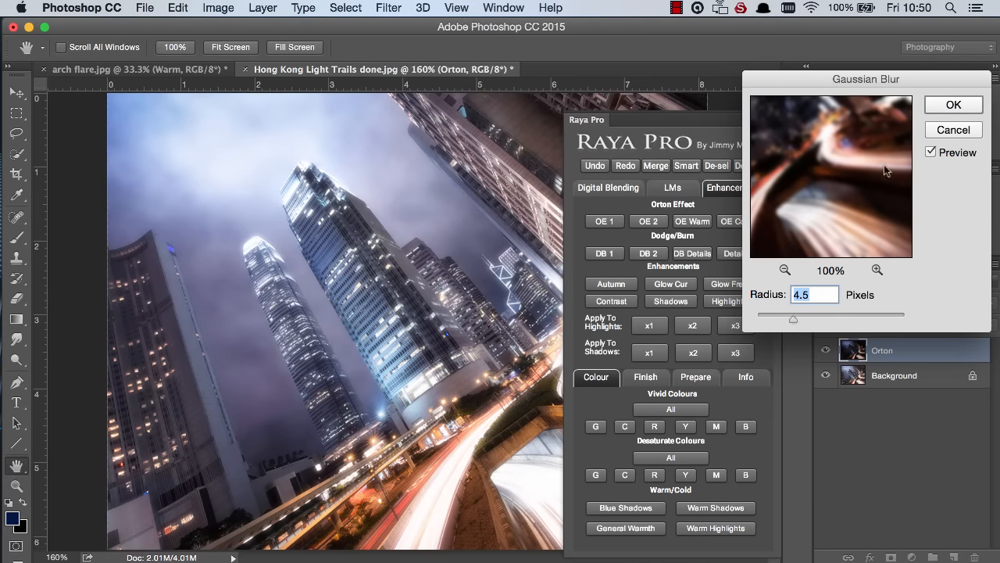
click(951, 104)
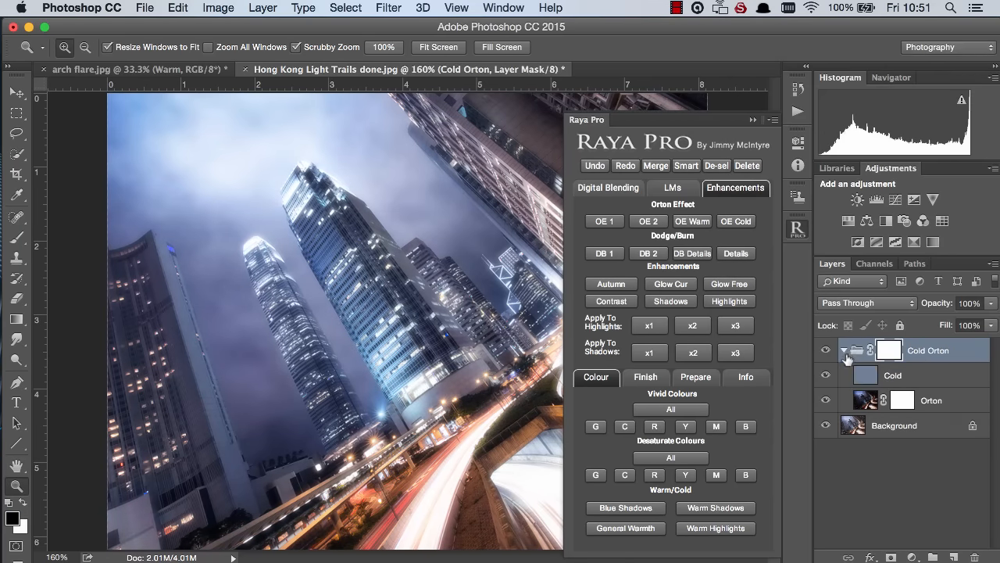
Switch the Cold layer to Hard Light, then hide the Cold Orton group for a before view.
click(863, 303)
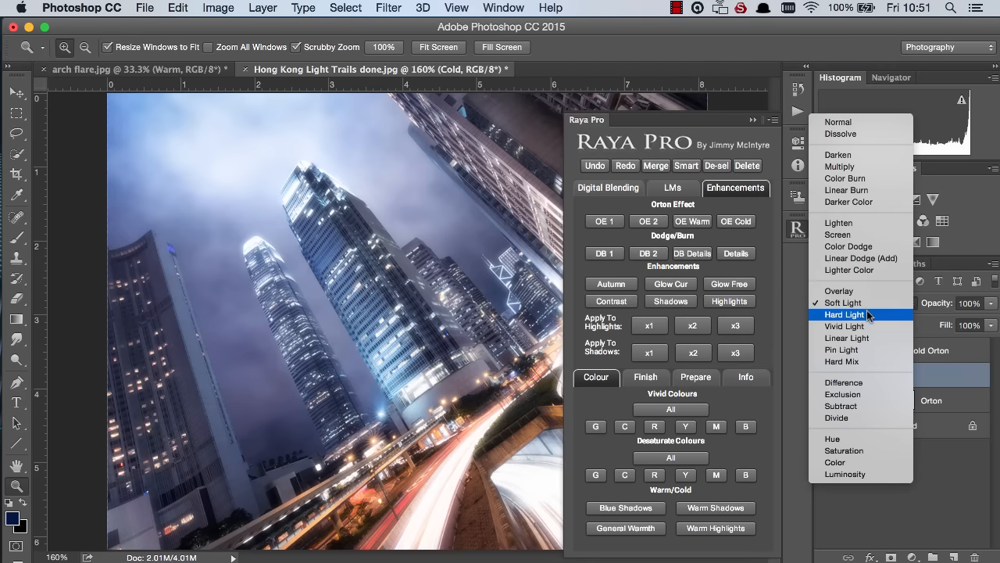
click(843, 312)
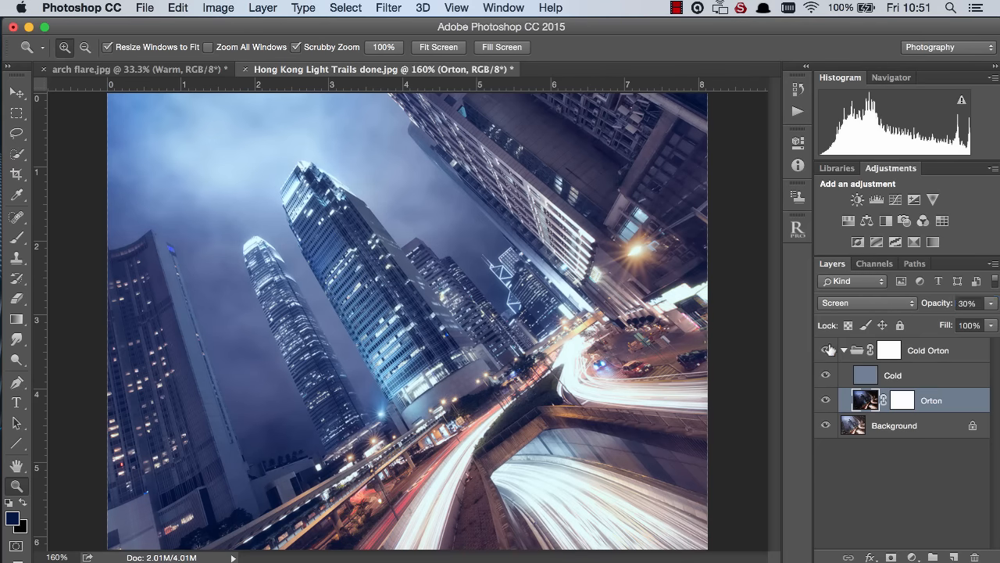
click(825, 350)
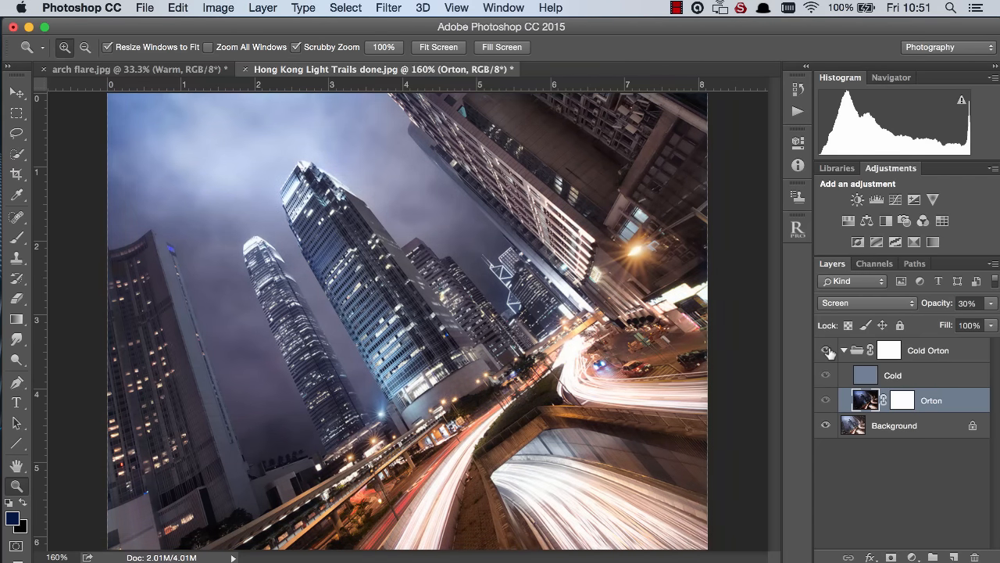